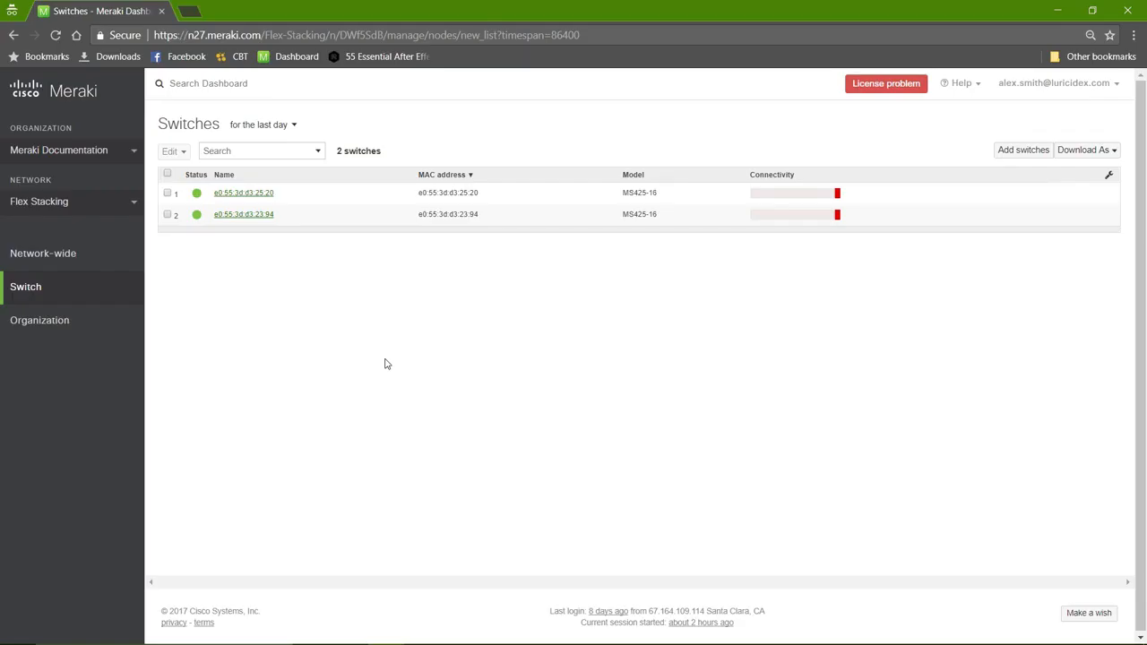
Open the summary page of switch e0:55:3d:d3:25:20 from Switch > Switches.
{"action": "left_click", "coordinate": [25, 287]}
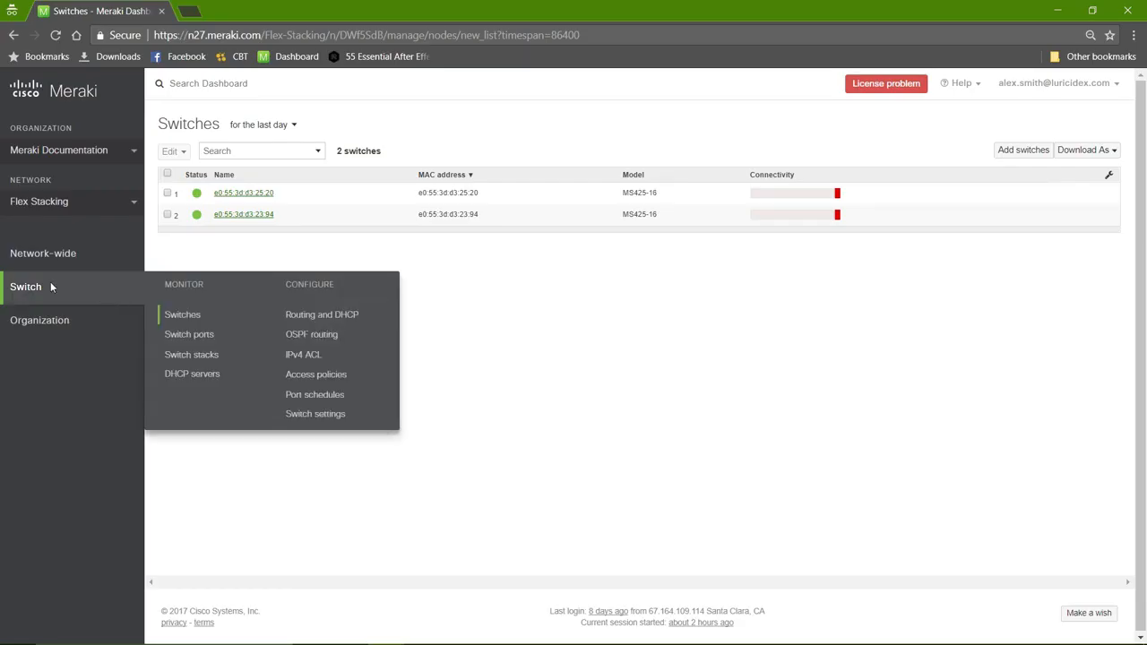
{"action": "mouse_move", "coordinate": [182, 315]}
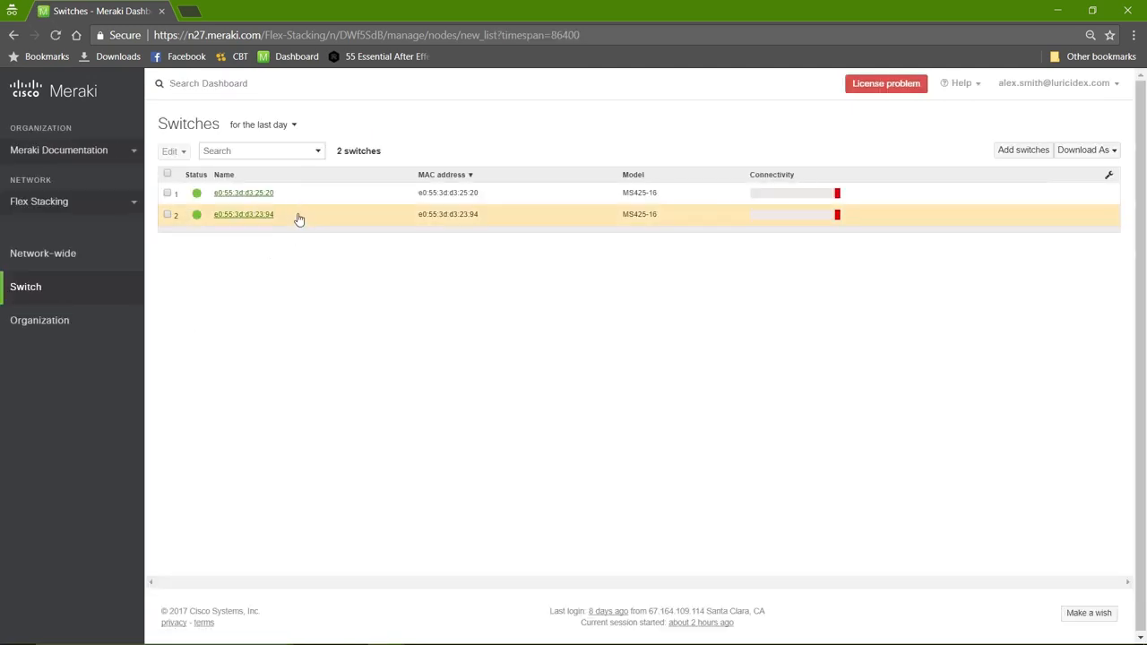
{"action": "mouse_move", "coordinate": [243, 193]}
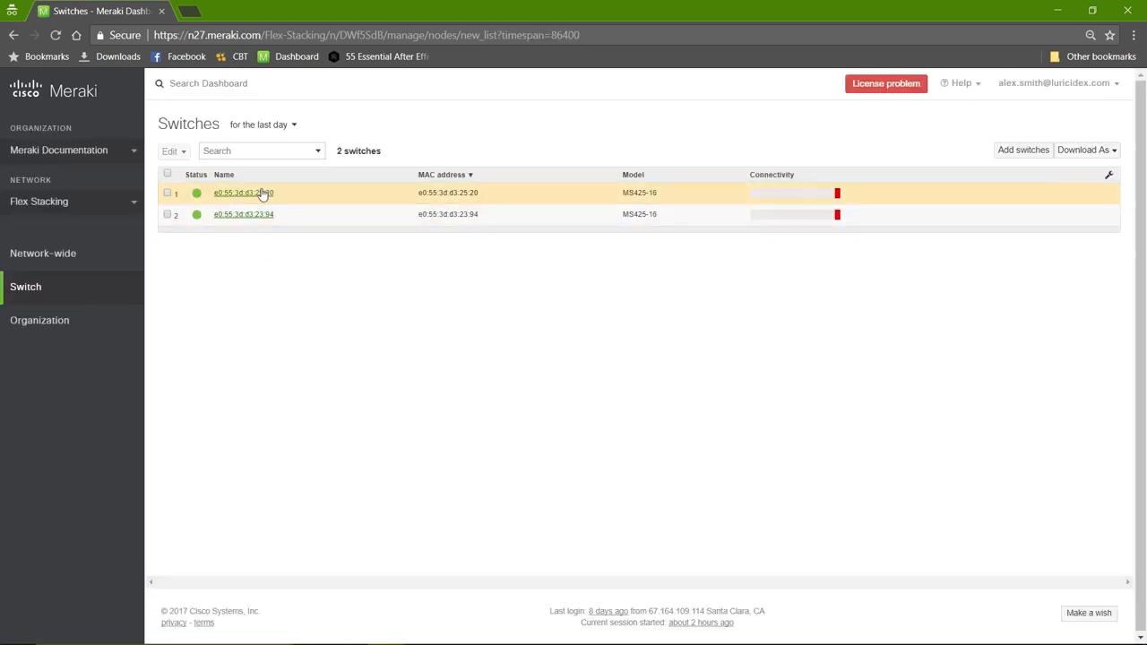
{"action": "left_click", "coordinate": [243, 193]}
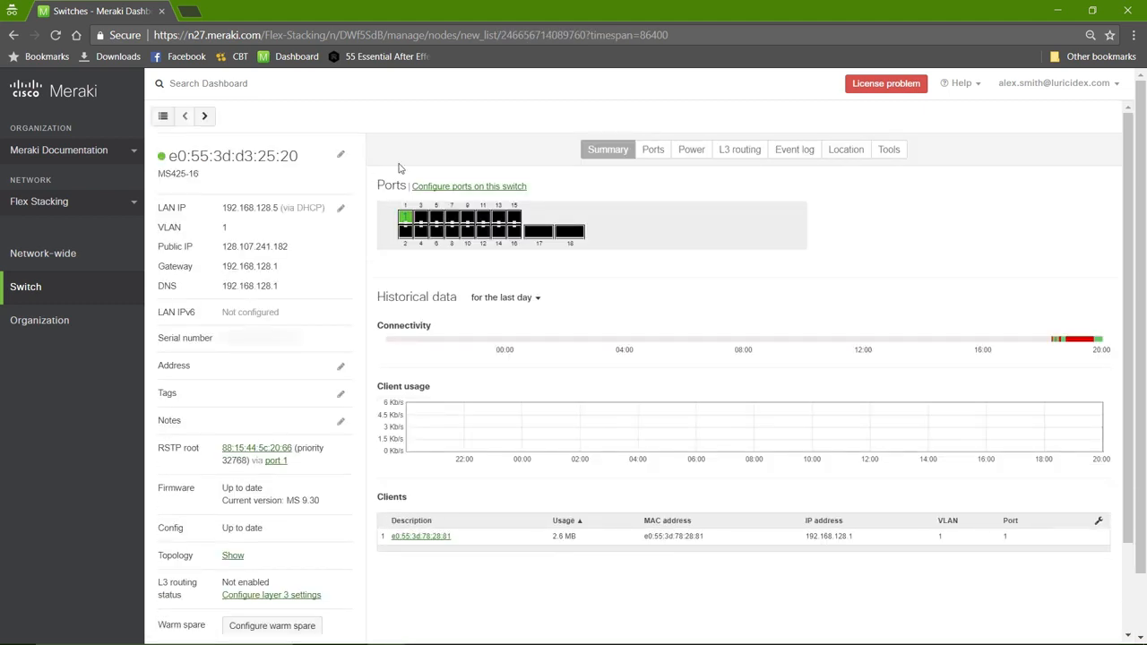
{"action": "mouse_move", "coordinate": [541, 269]}
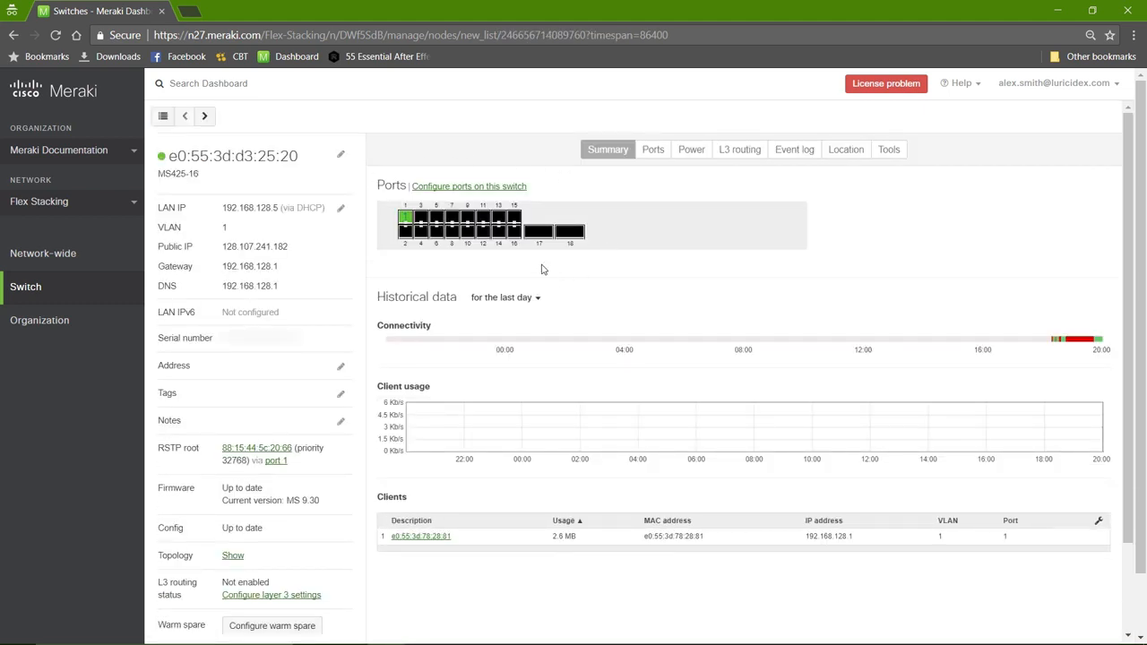
{"action": "mouse_move", "coordinate": [538, 256]}
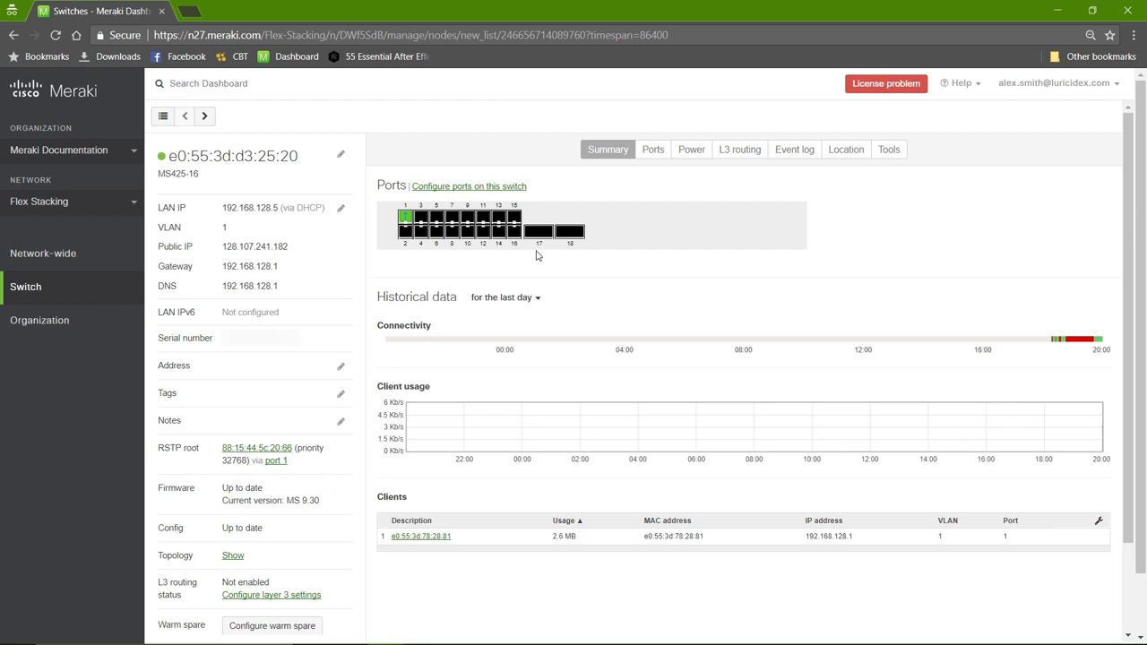
{"action": "mouse_move", "coordinate": [549, 244]}
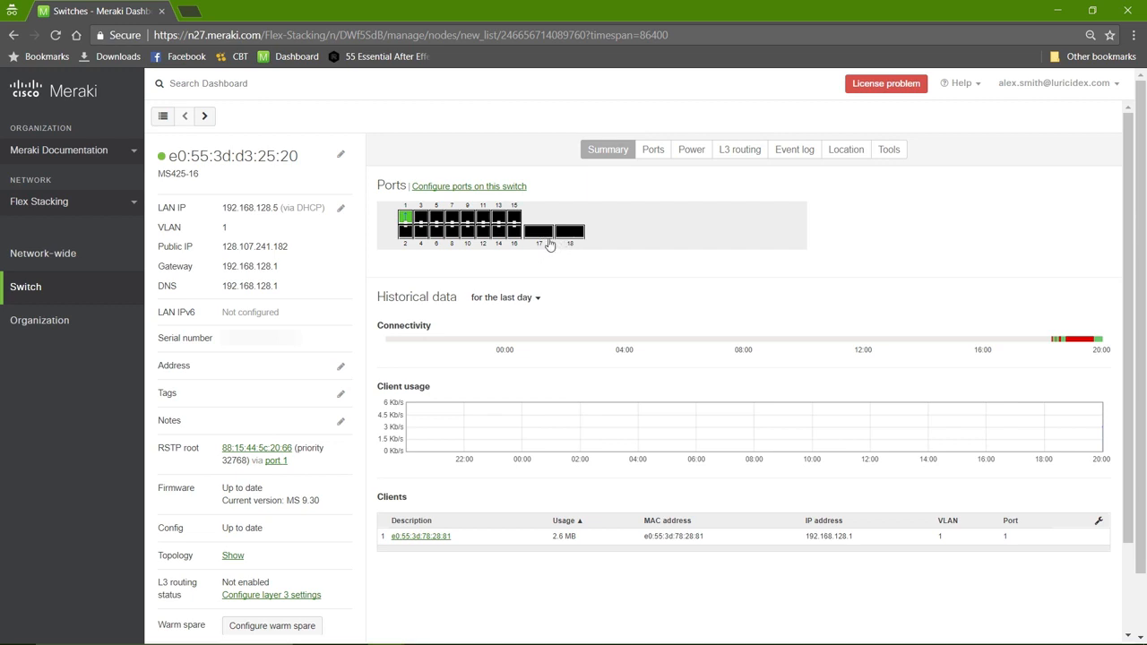
Set Stacking to Enabled on port 17 of switch e0:55:3d:d3:25:20 and save.
{"action": "left_click", "coordinate": [539, 234]}
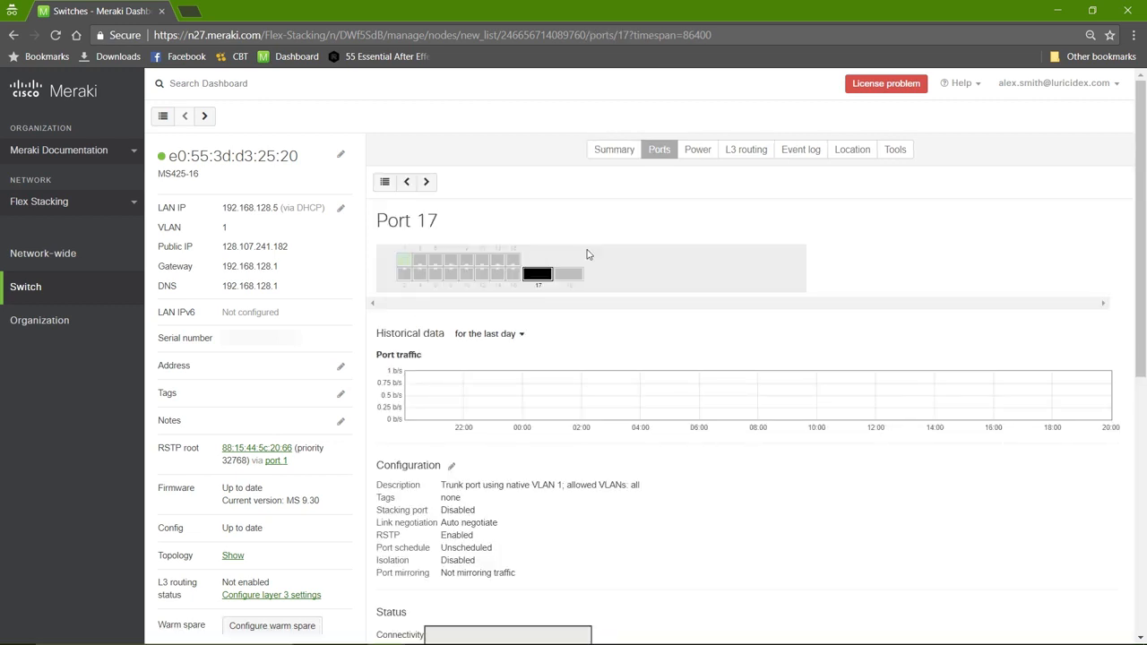
{"action": "left_click", "coordinate": [452, 466]}
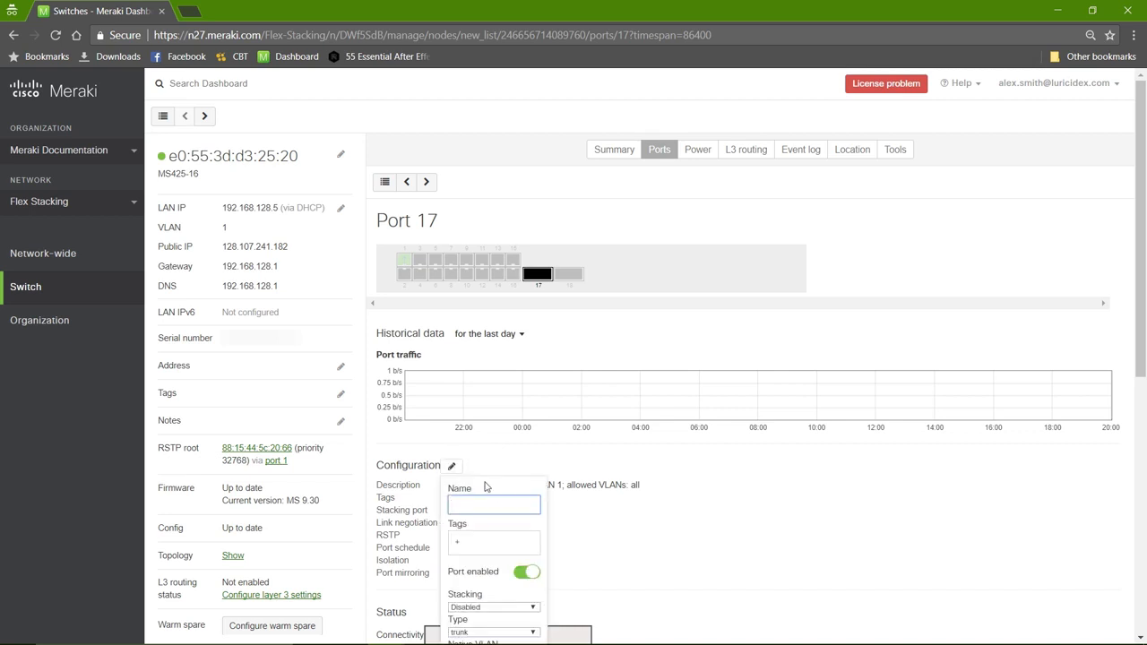
{"action": "scroll", "scroll_direction": "down", "scroll_amount": 3}
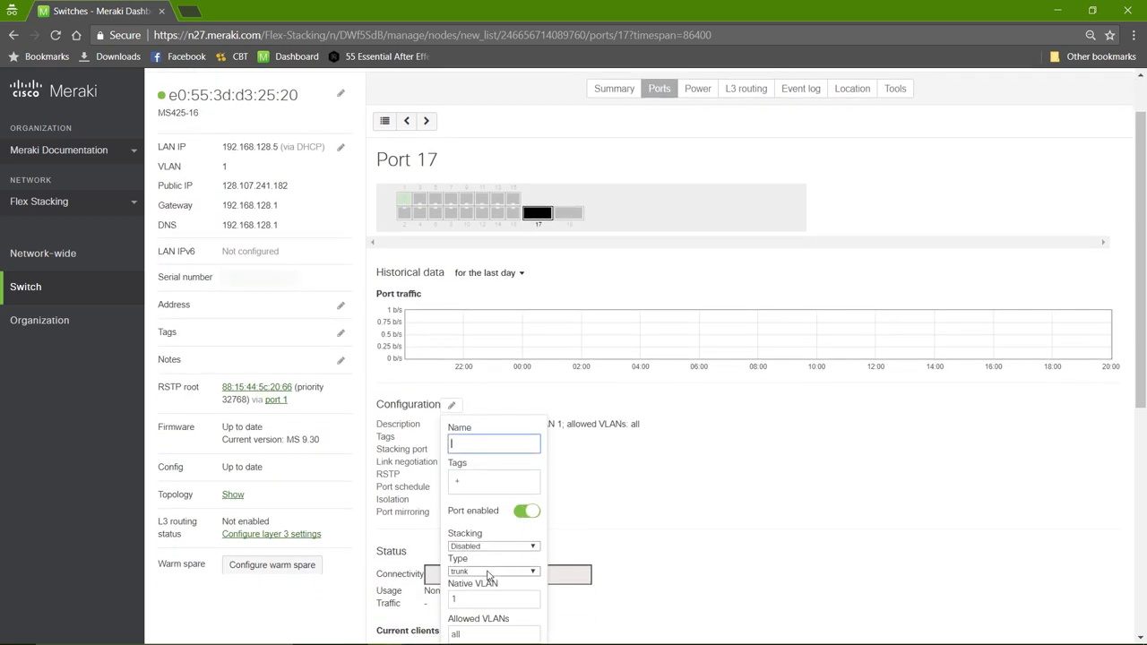
{"action": "left_click", "coordinate": [493, 545]}
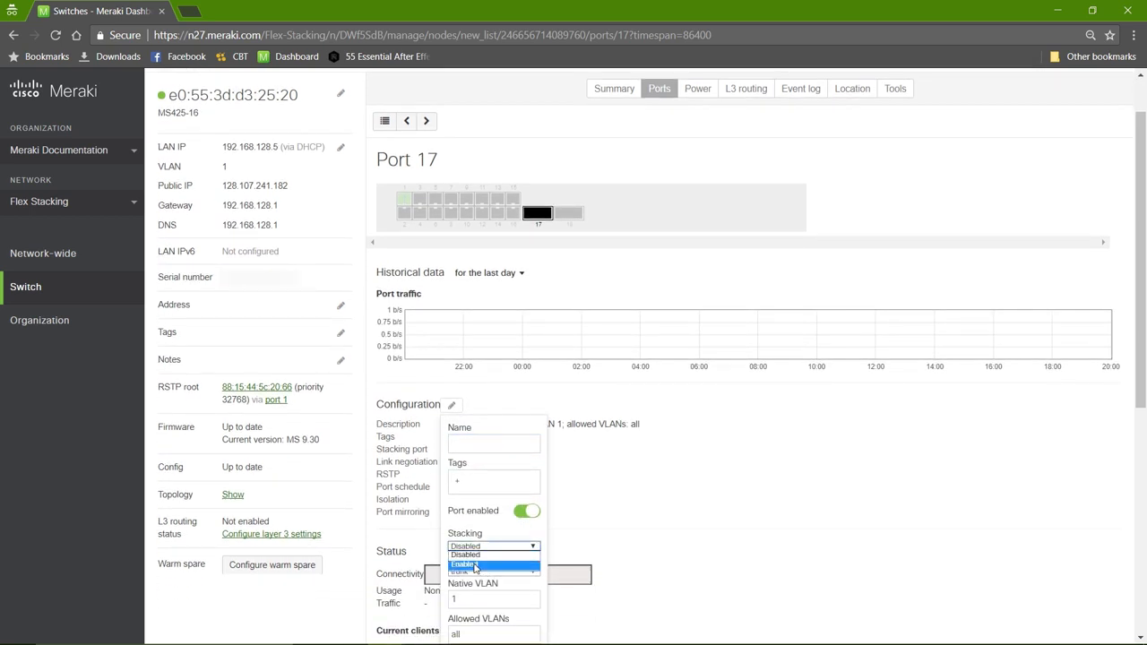
{"action": "left_click", "coordinate": [465, 563]}
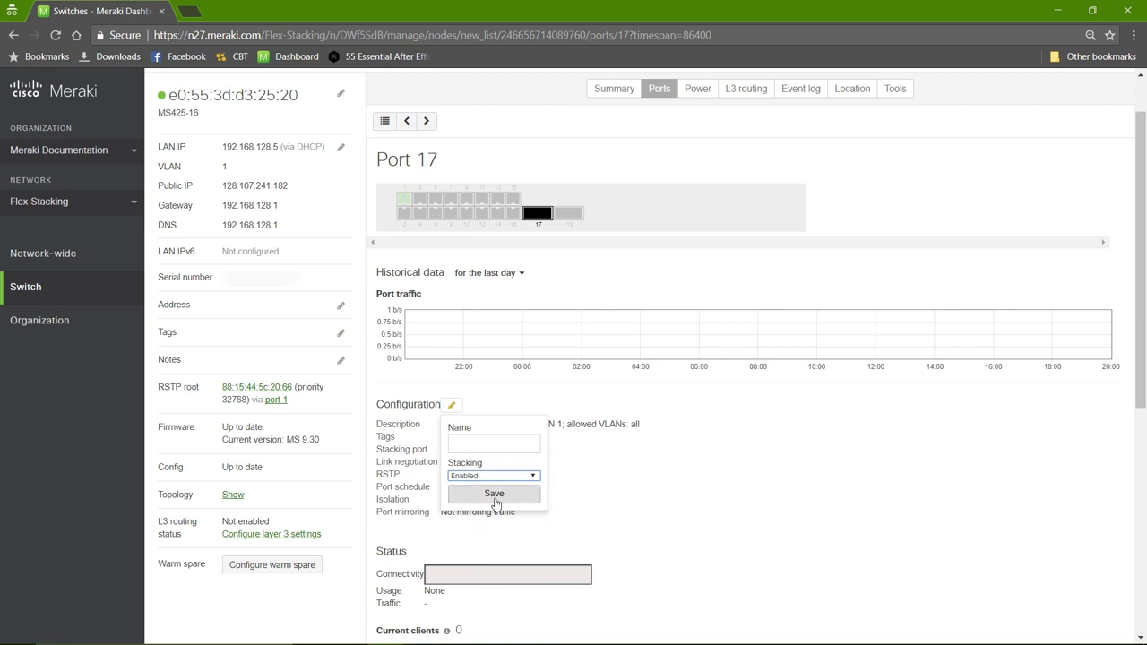
{"action": "left_click", "coordinate": [493, 493]}
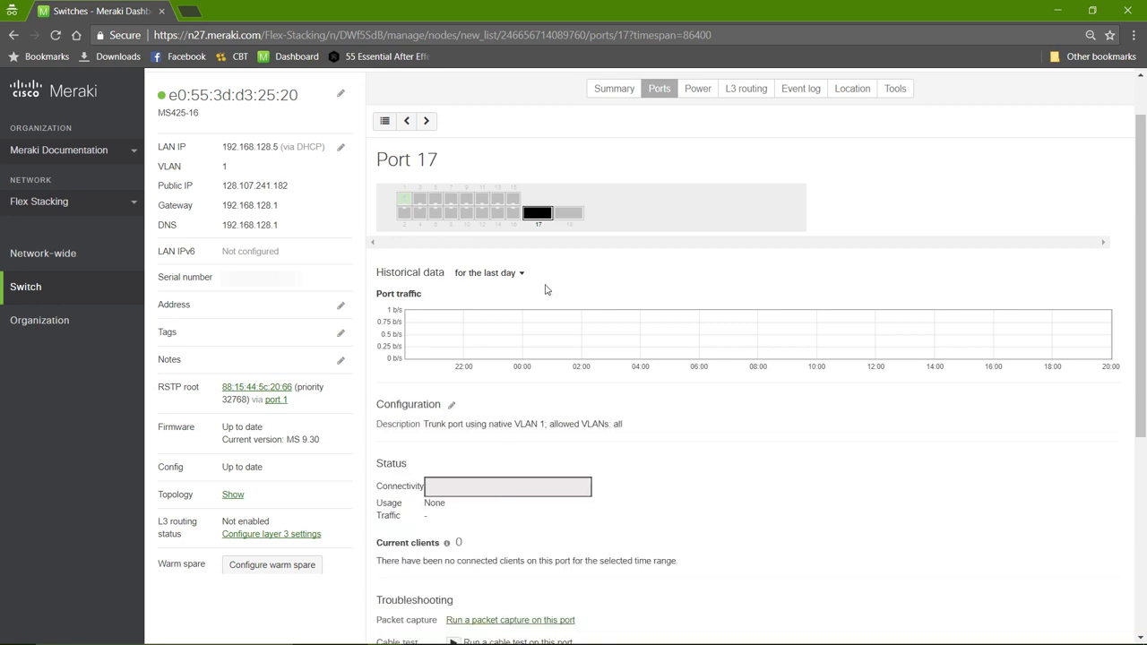
Enable stacking on port 18 of the same switch and save.
{"action": "left_click", "coordinate": [426, 121]}
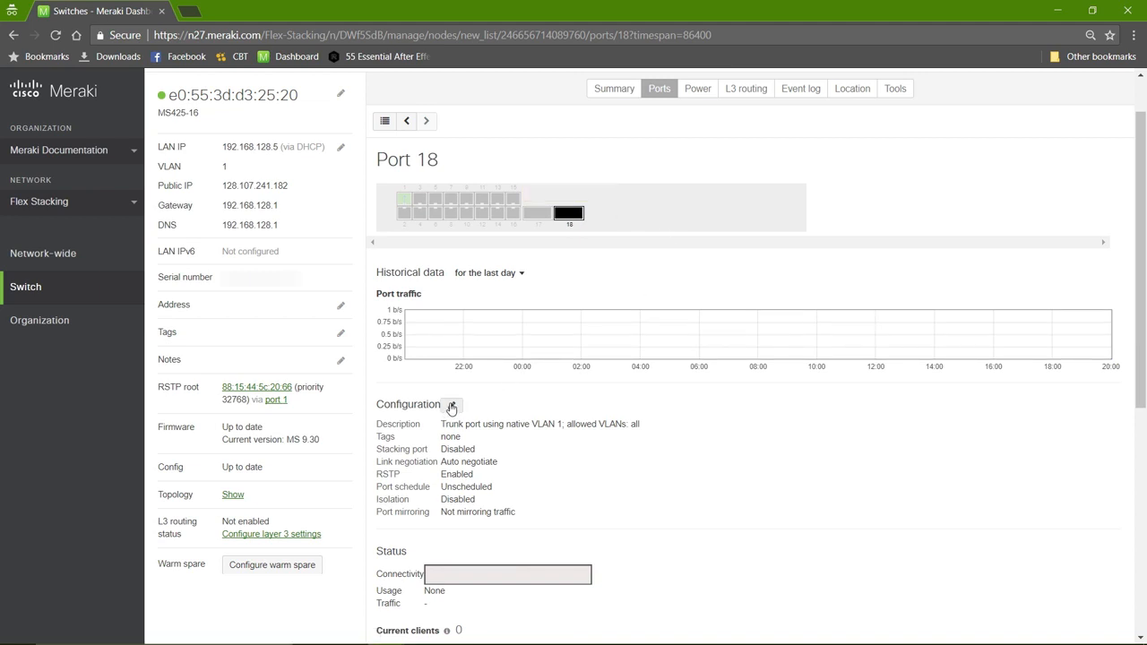
{"action": "left_click", "coordinate": [452, 405]}
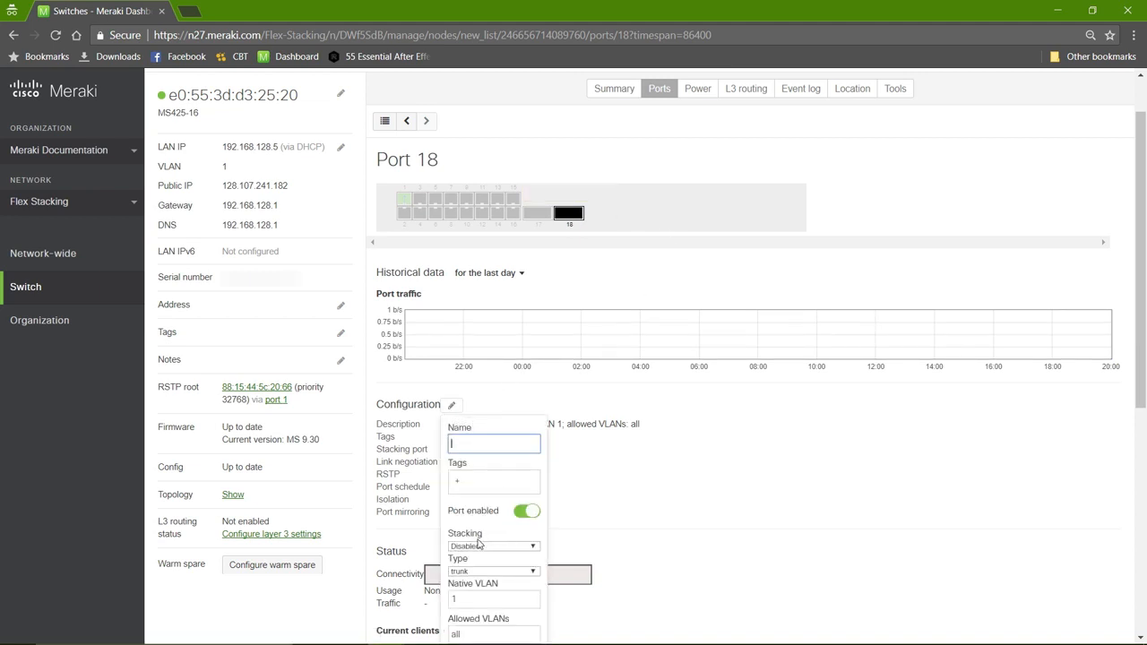
{"action": "left_click", "coordinate": [493, 546]}
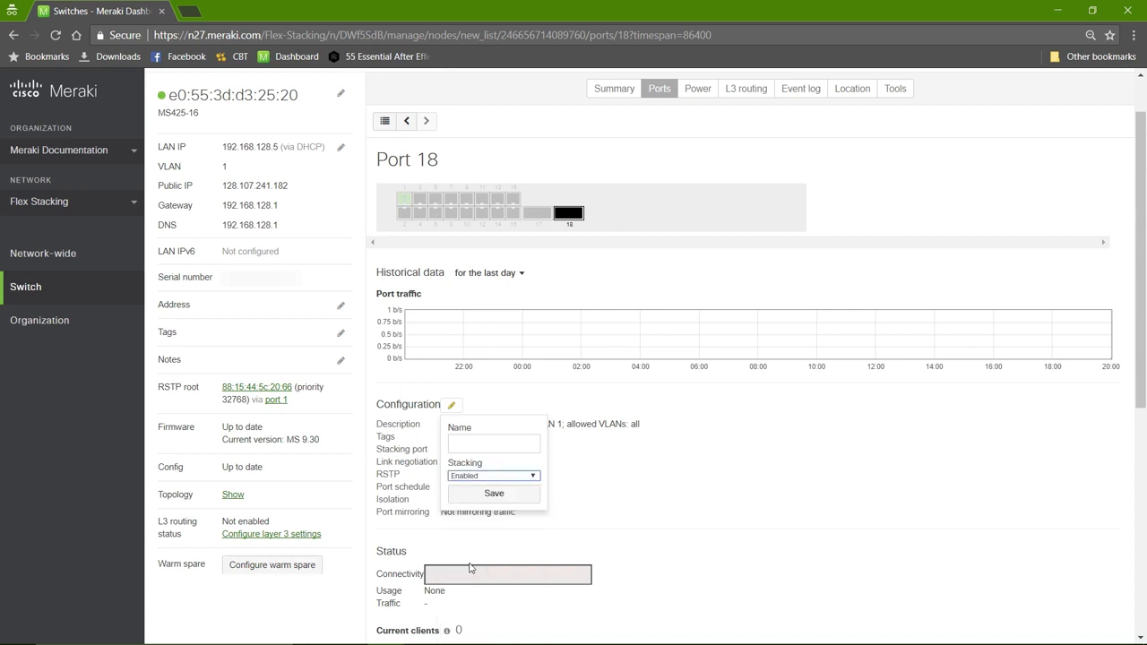
{"action": "left_click", "coordinate": [494, 493]}
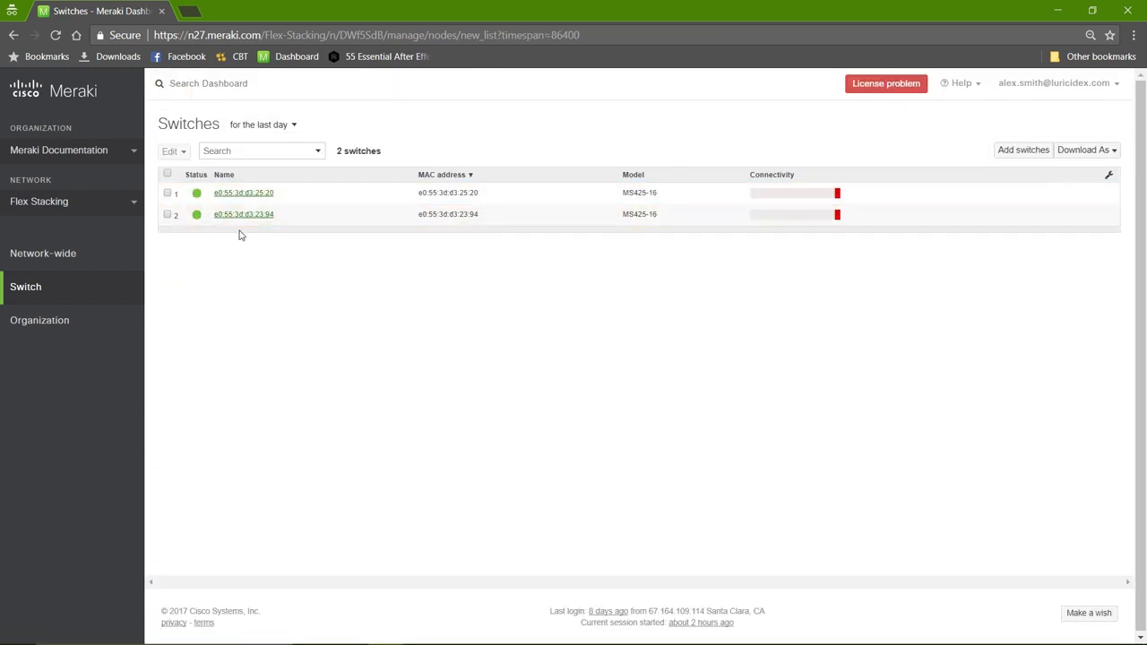
Open switch e0:55:3d:d3:23:94 and enable stacking on its QSFP port 17.
{"action": "left_click", "coordinate": [243, 213]}
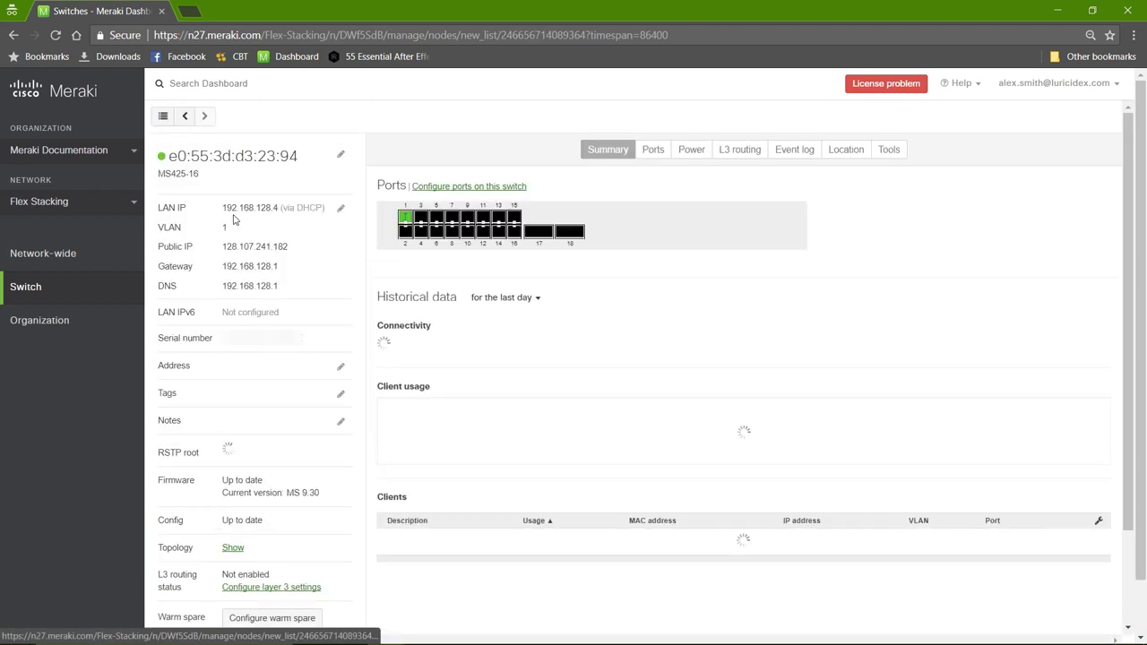
{"action": "mouse_move", "coordinate": [538, 232]}
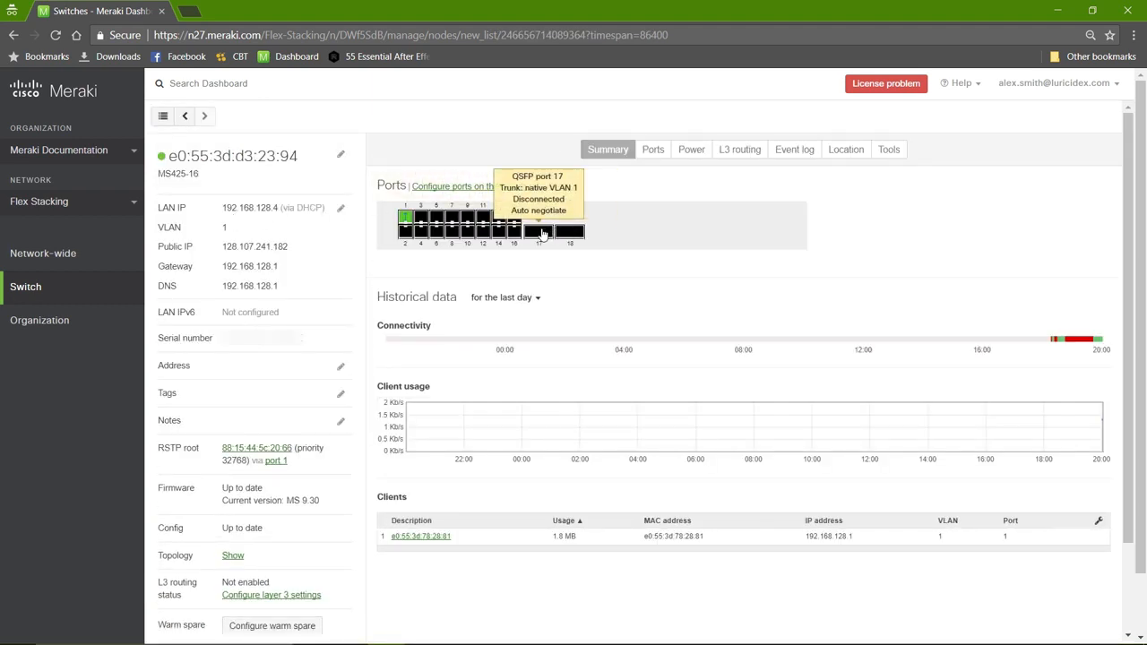
{"action": "left_click", "coordinate": [538, 232]}
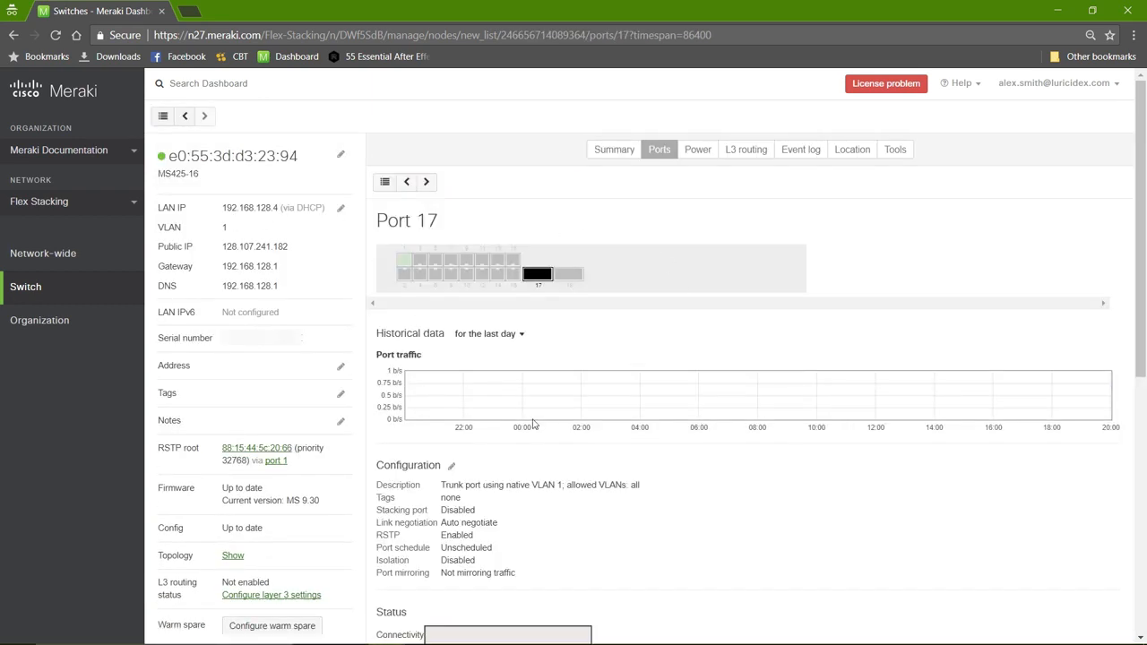
{"action": "left_click", "coordinate": [452, 465]}
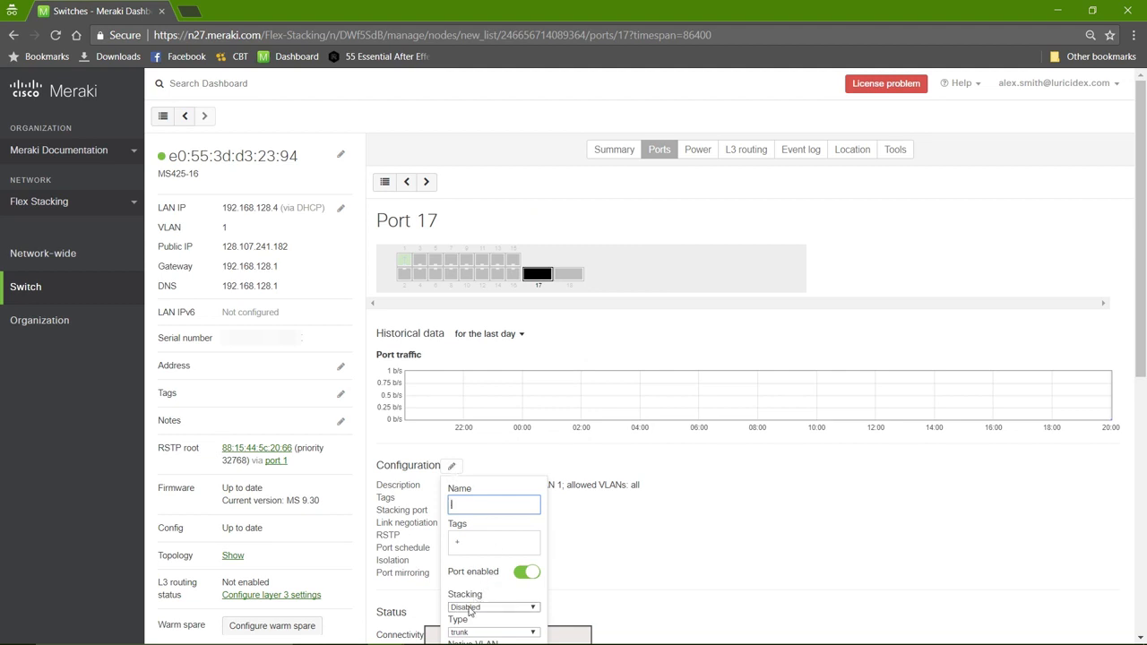
{"action": "left_click", "coordinate": [493, 606]}
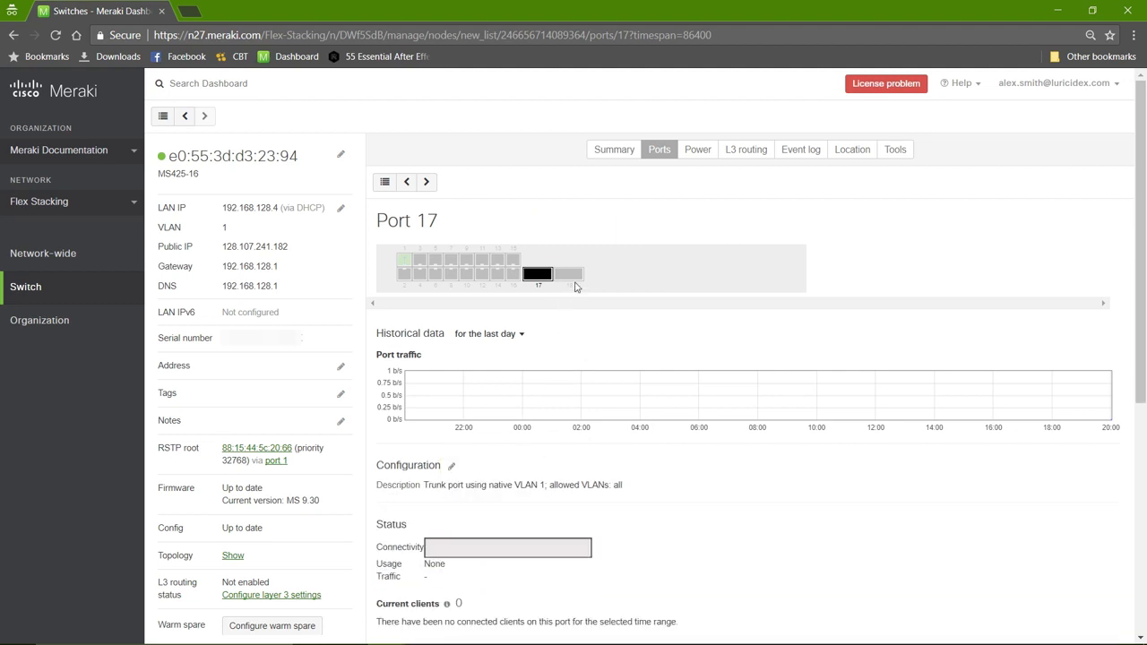
Set Stacking to Enabled on QSFP port 18 and save.
{"action": "left_click", "coordinate": [426, 181]}
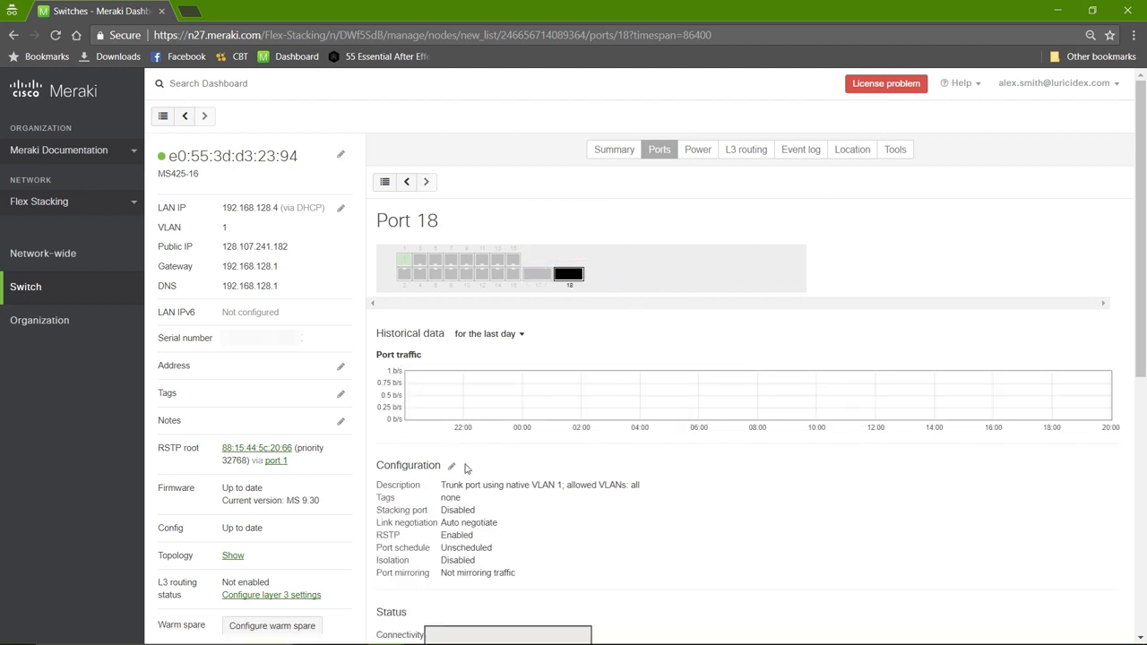
{"action": "left_click", "coordinate": [451, 465]}
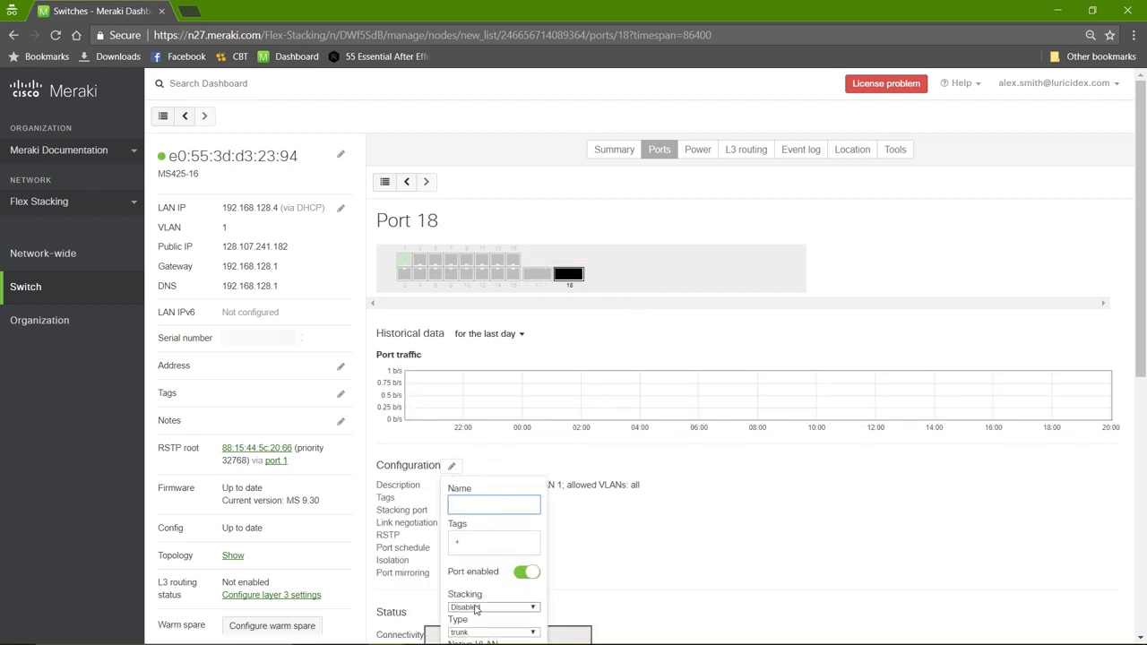
{"action": "left_click", "coordinate": [493, 606]}
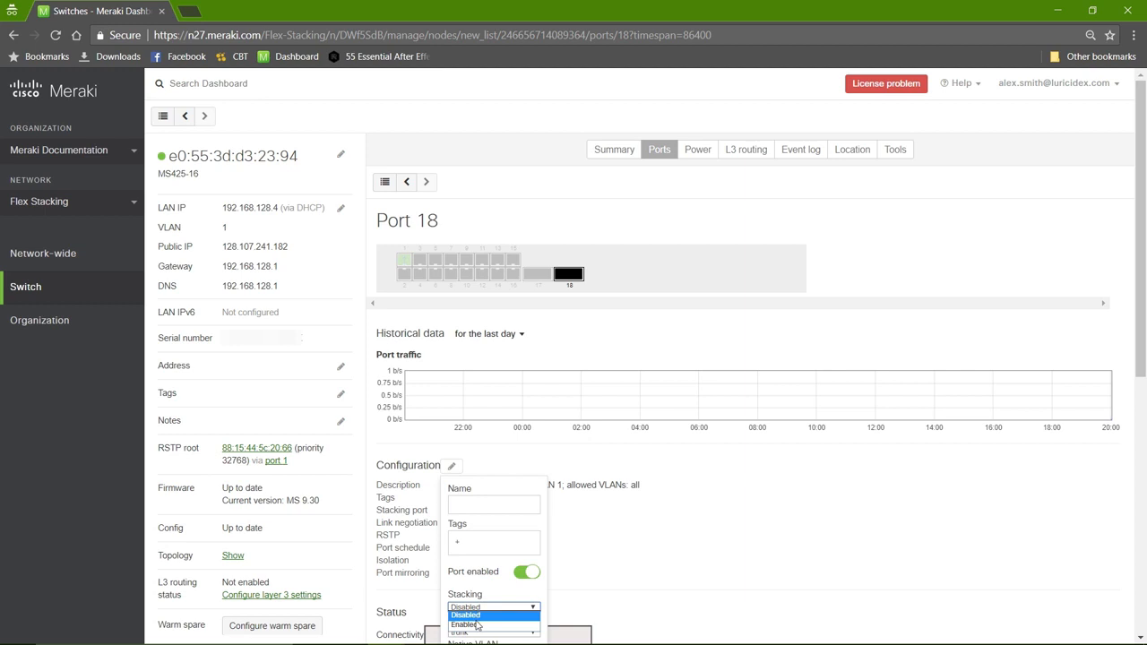
{"action": "left_click", "coordinate": [463, 624]}
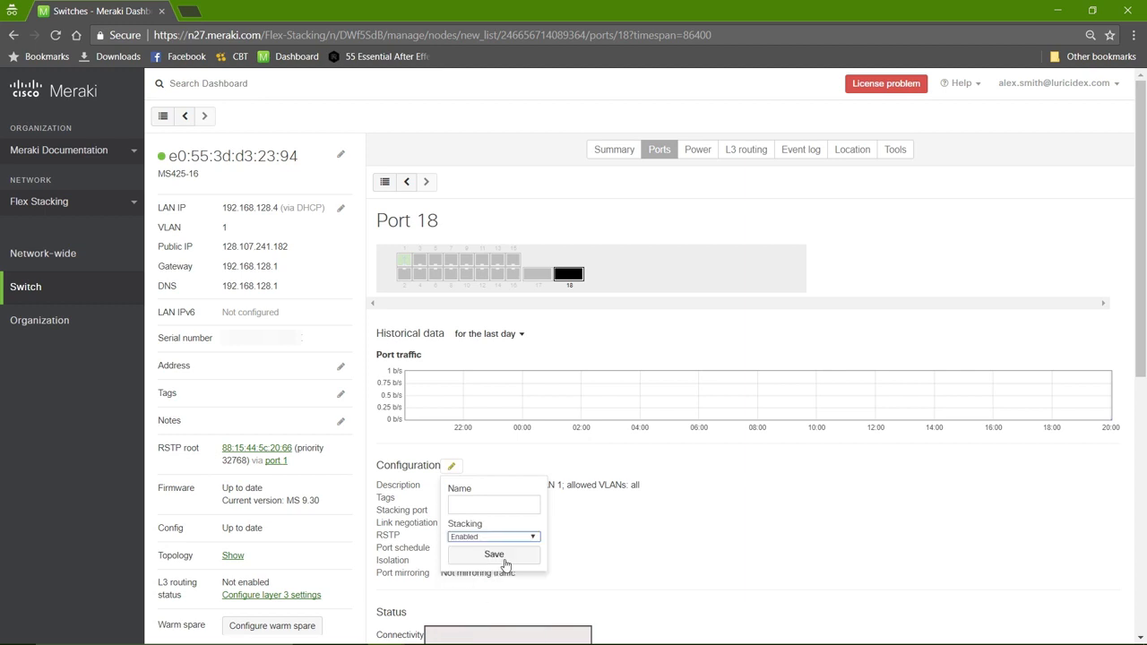
{"action": "left_click", "coordinate": [494, 554]}
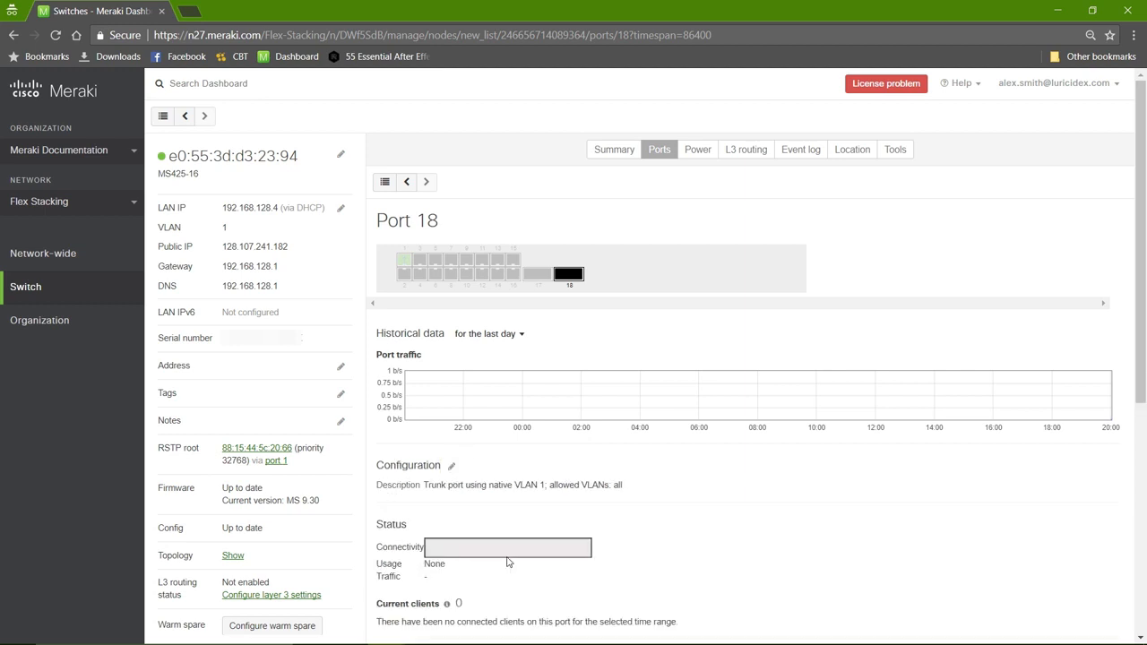
{"action": "mouse_move", "coordinate": [717, 358]}
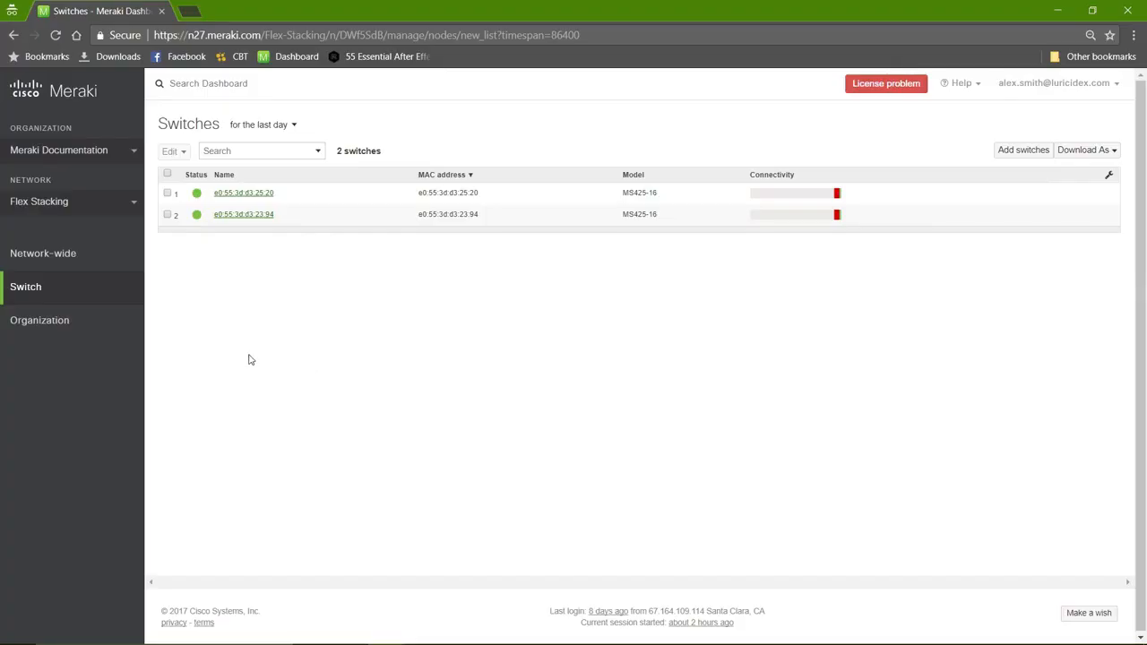
Go to Switch > Monitor > Switch stacks to see the detected two-switch stack.
{"action": "left_click", "coordinate": [25, 286]}
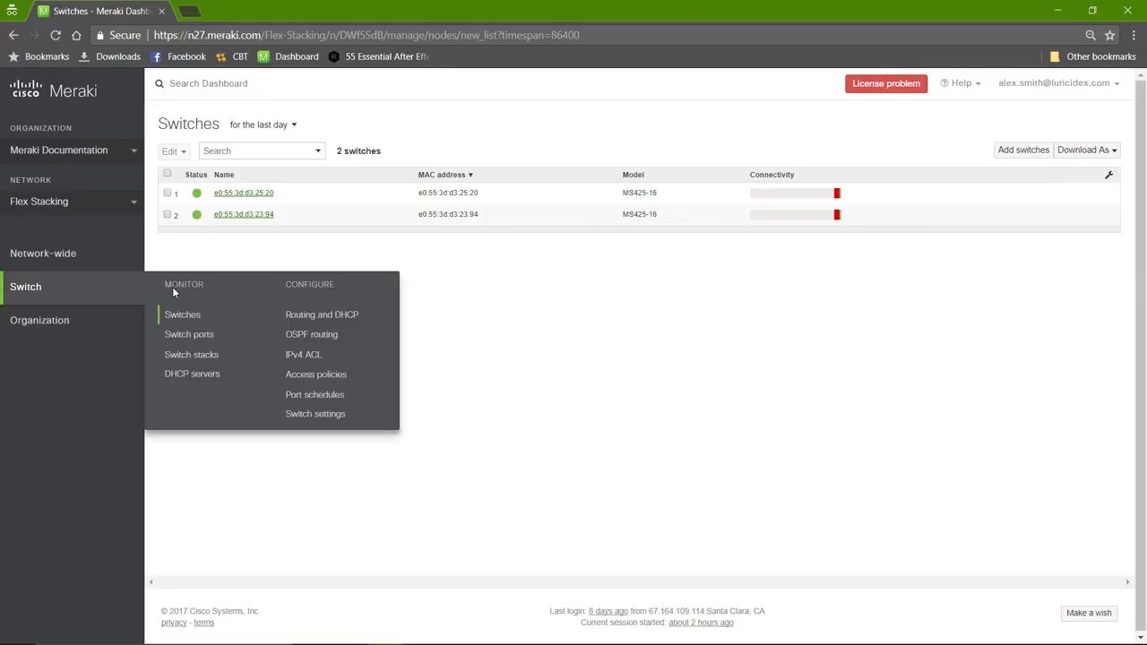
{"action": "left_click", "coordinate": [191, 354]}
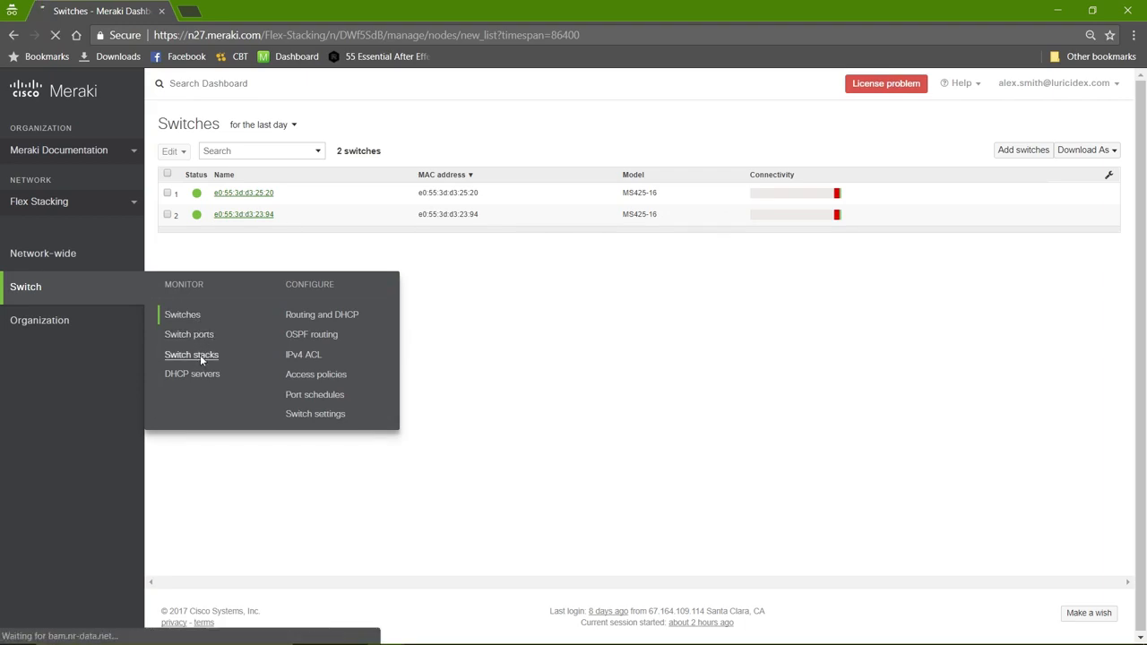
{"action": "left_click", "coordinate": [190, 354]}
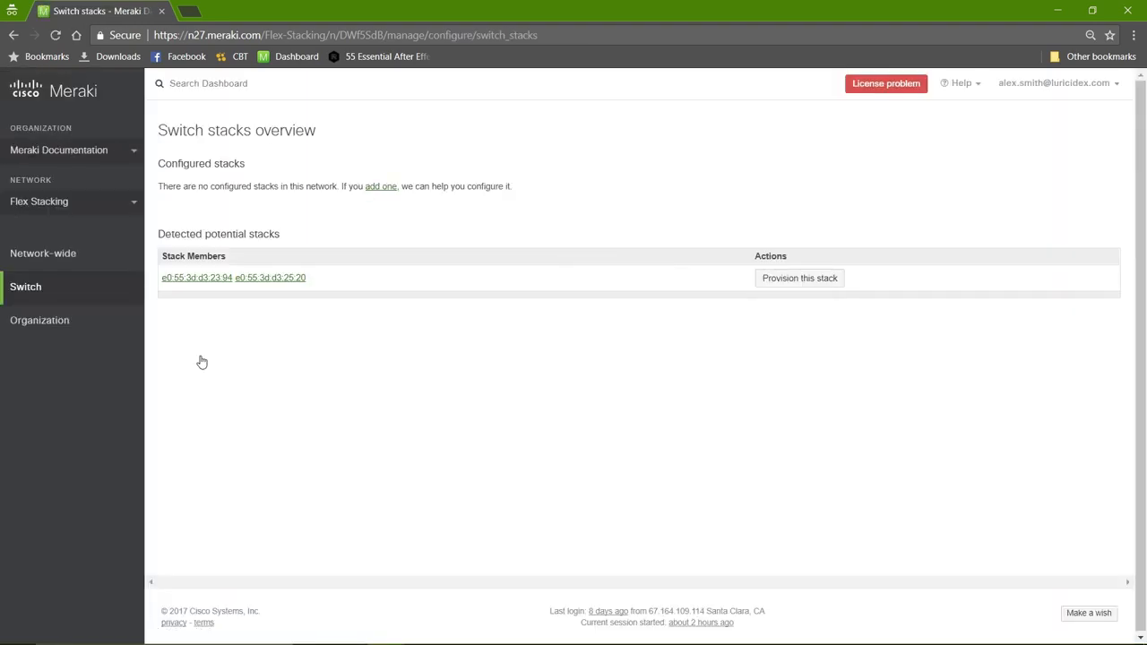
{"action": "mouse_move", "coordinate": [282, 347]}
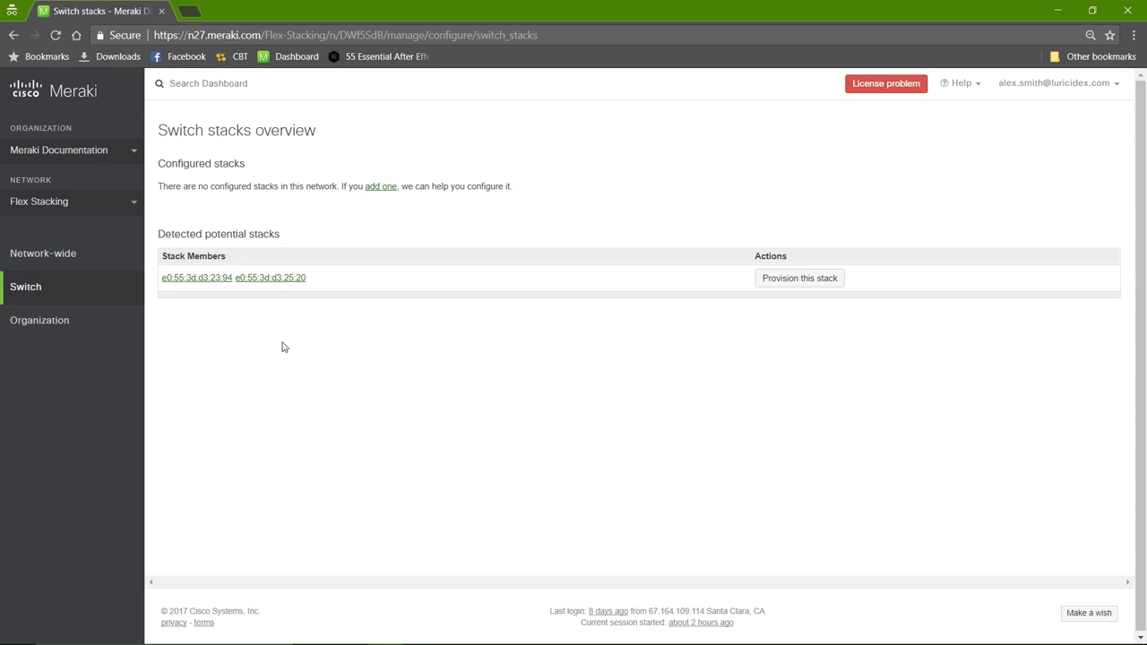
{"action": "mouse_move", "coordinate": [842, 288]}
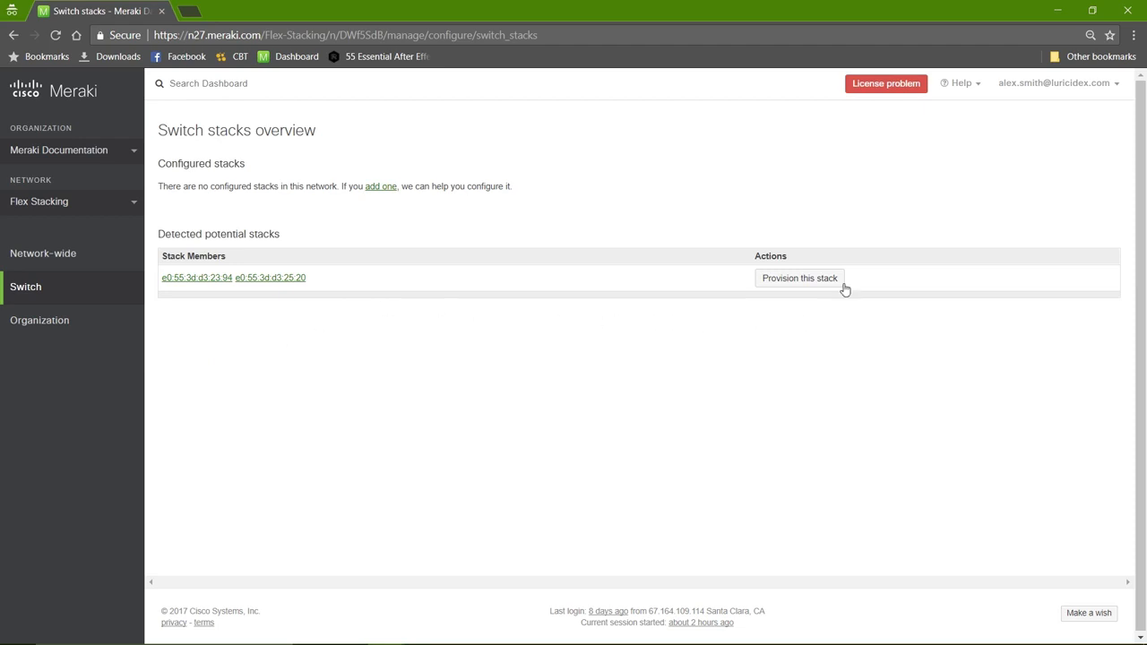
Provision the detected stack of both MS425-16 switches under the name 'Stack'.
{"action": "left_click", "coordinate": [798, 278]}
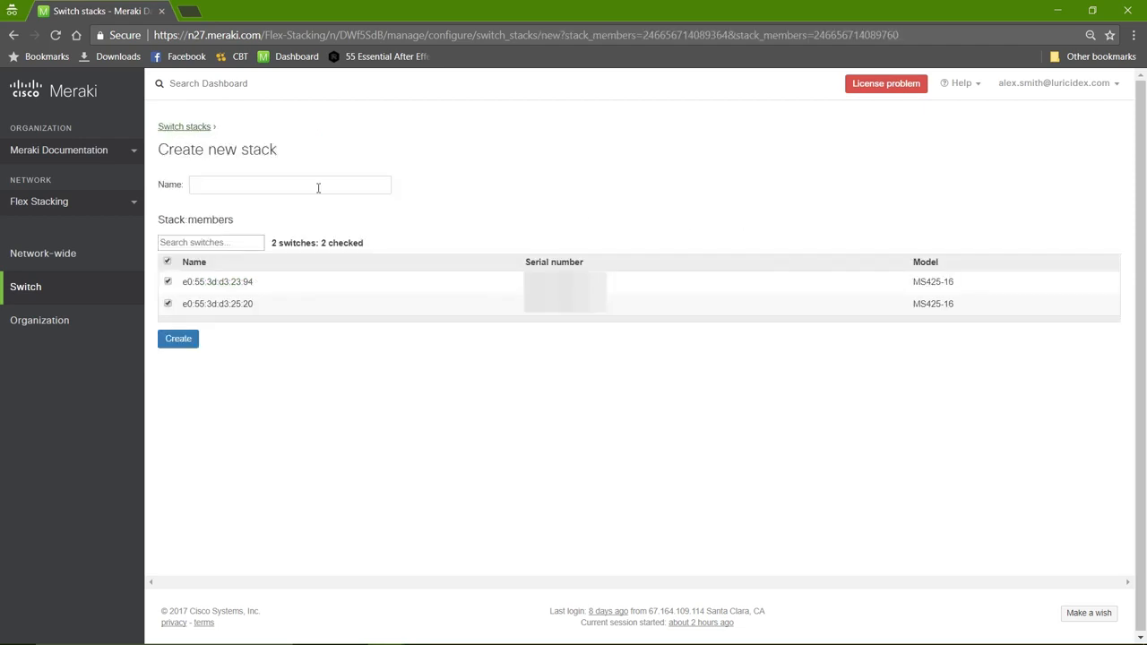
{"action": "left_click", "coordinate": [290, 184]}
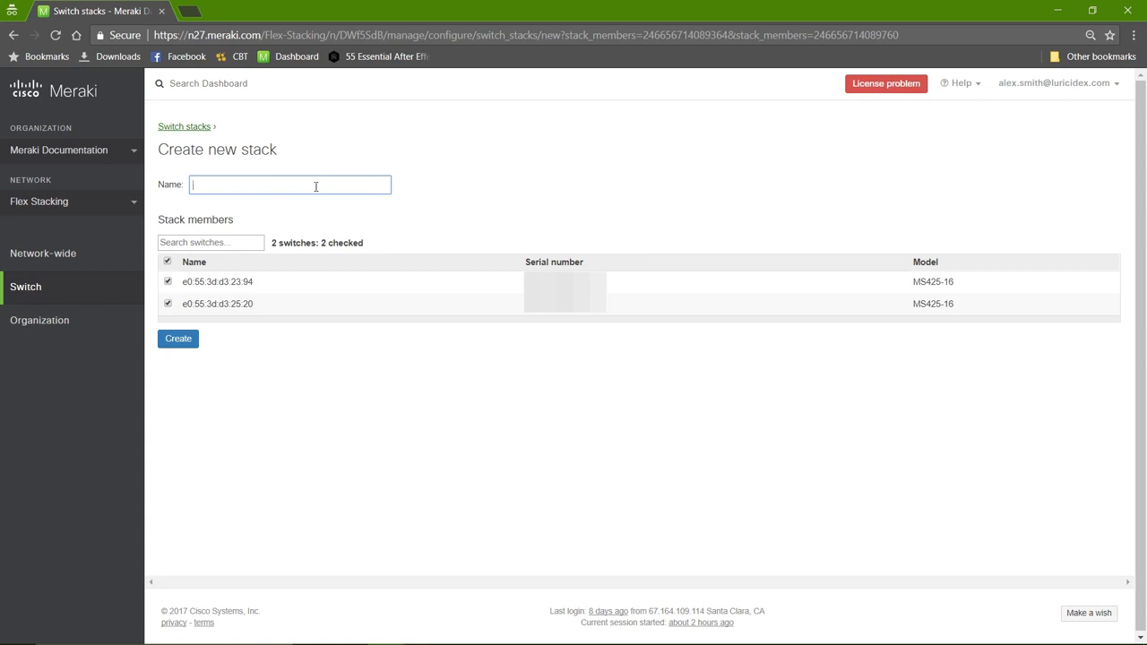
{"action": "type", "text": "Stack"}
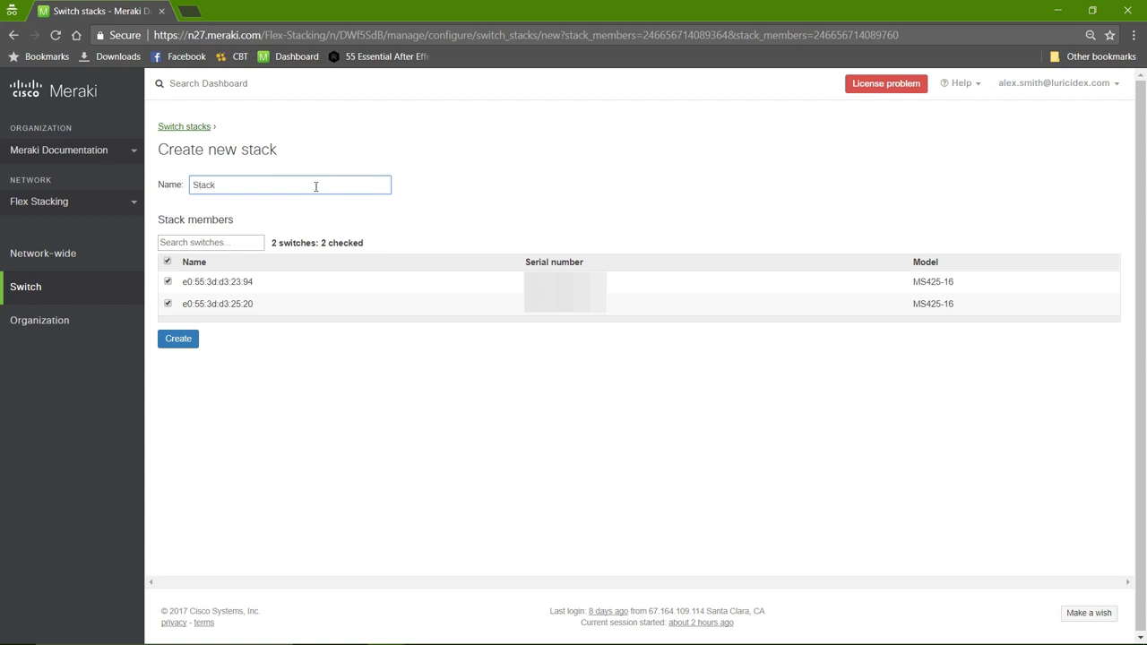
{"action": "left_click", "coordinate": [177, 338]}
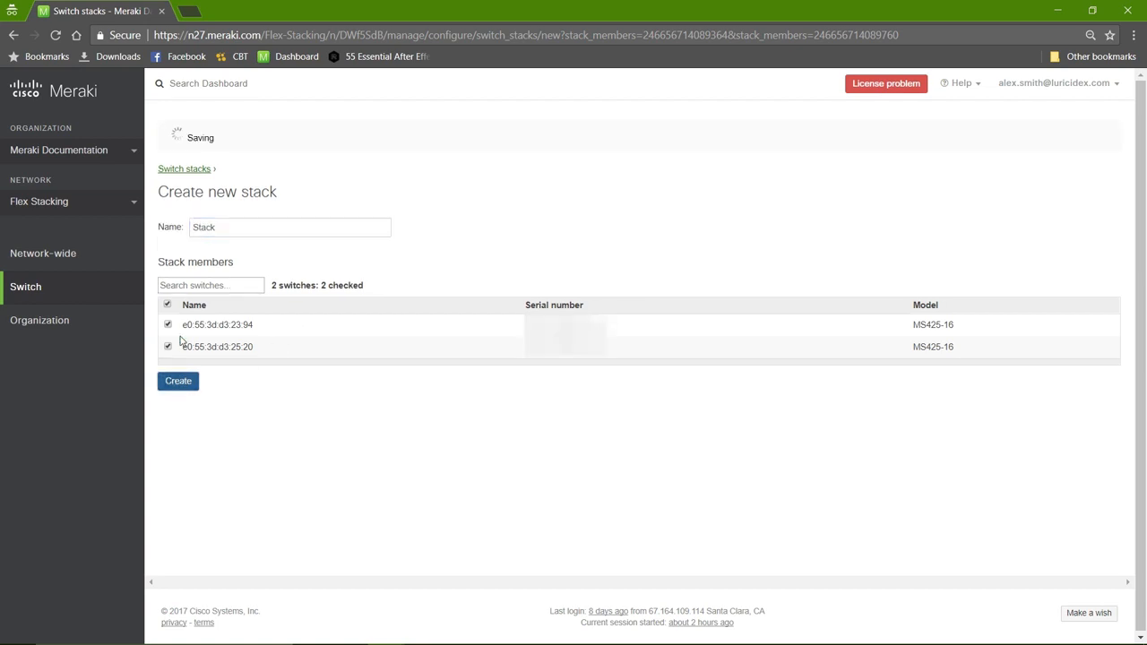